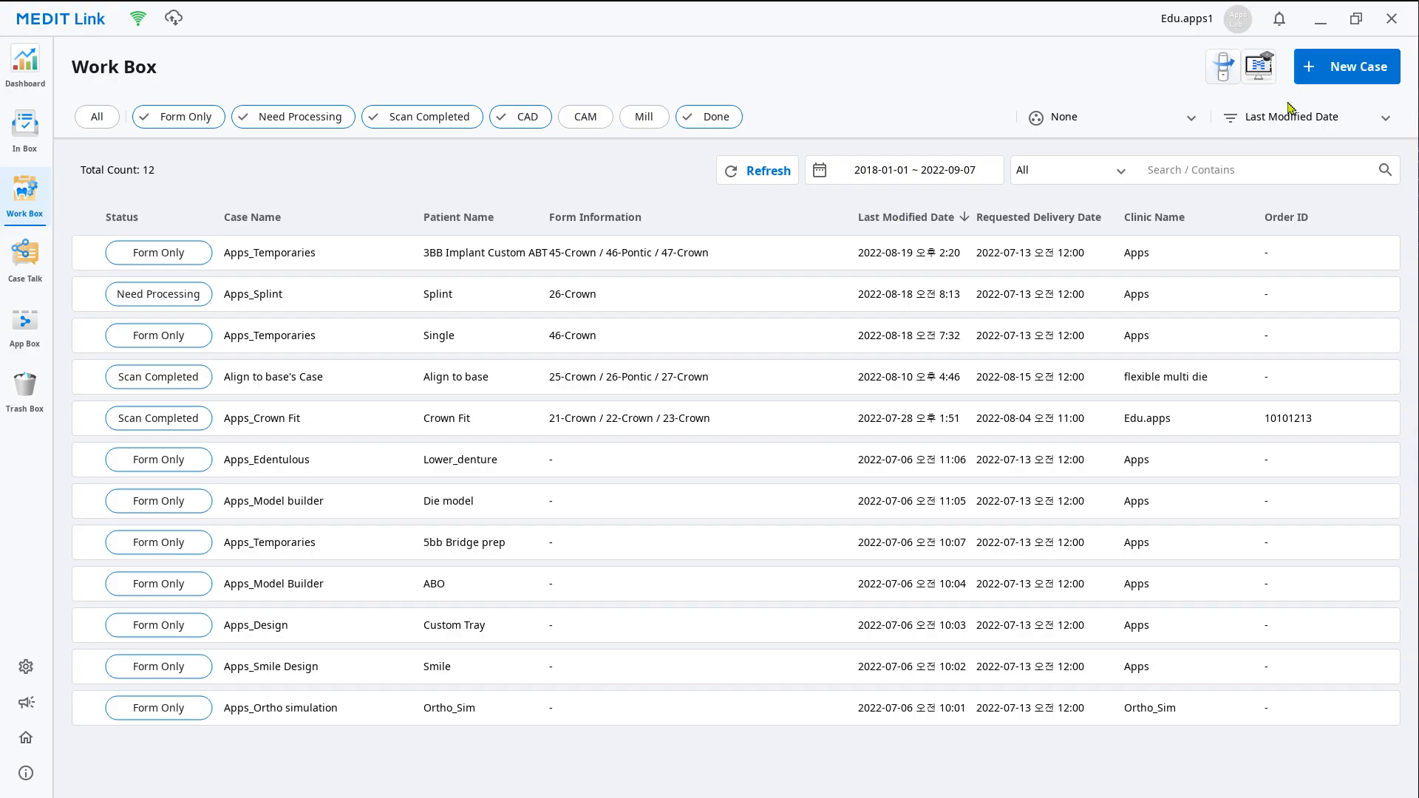
# - Register case 'flexible multi die' with crowns on 15 and 17, pontic on 16, then start scanning
pyautogui.click(1347, 67)
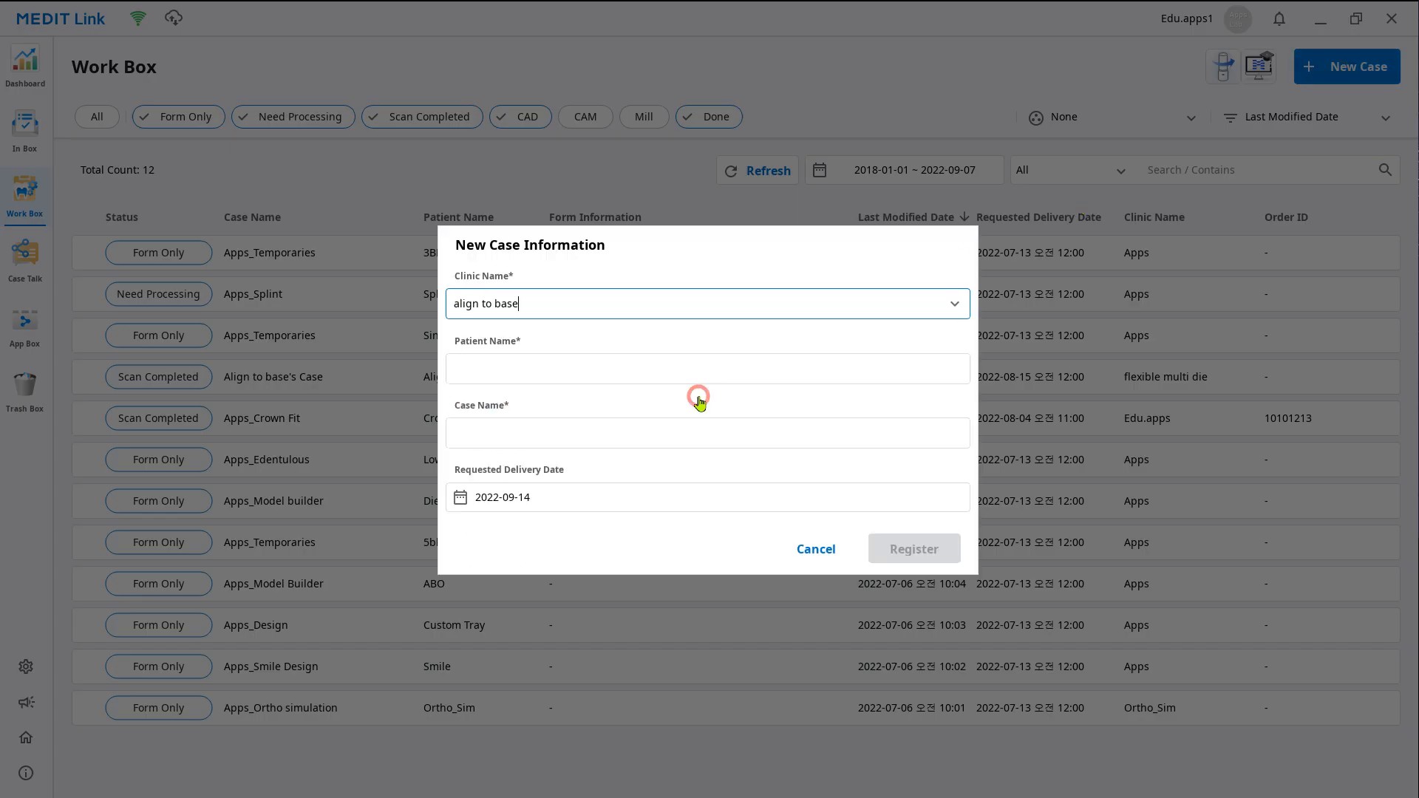
pyautogui.write('flexible multi die')
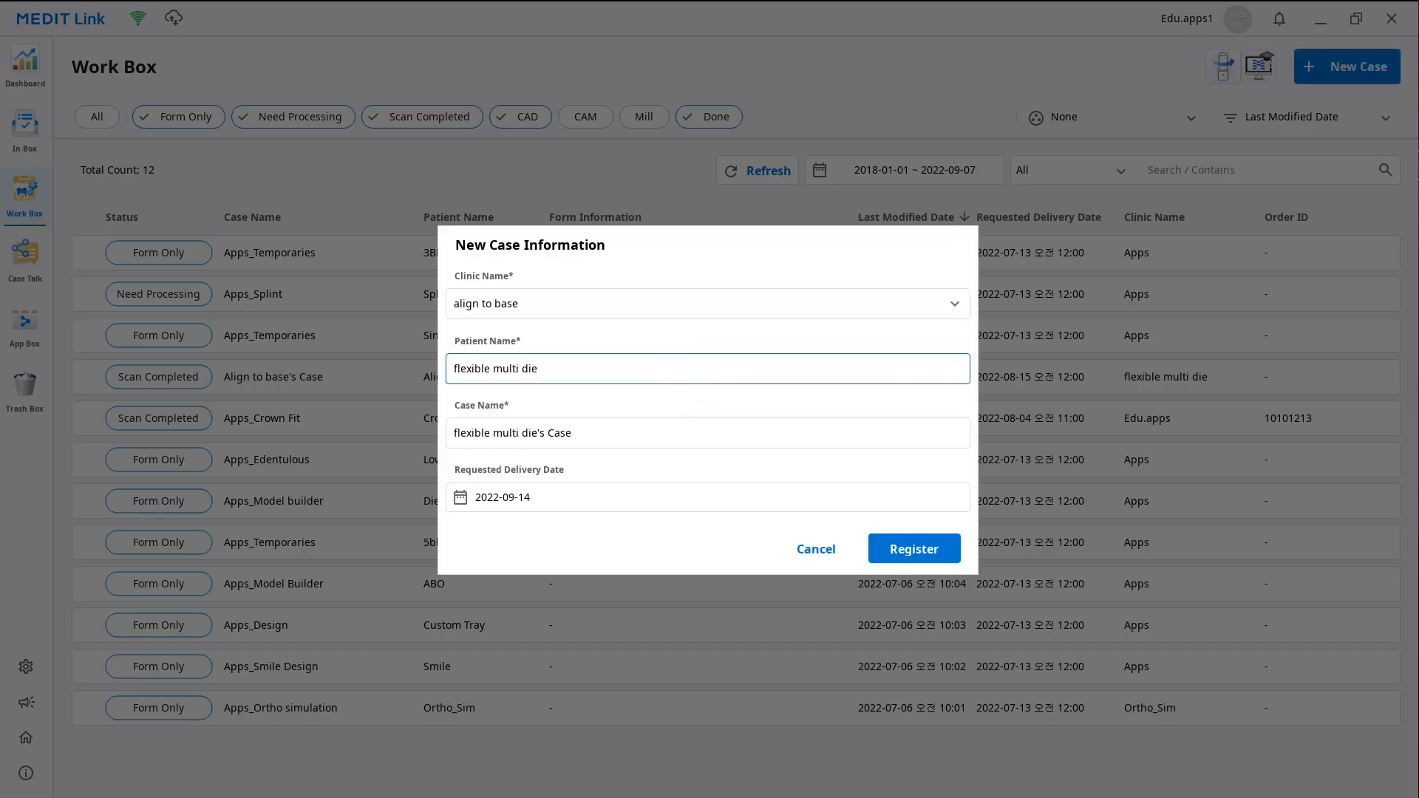
pyautogui.click(915, 548)
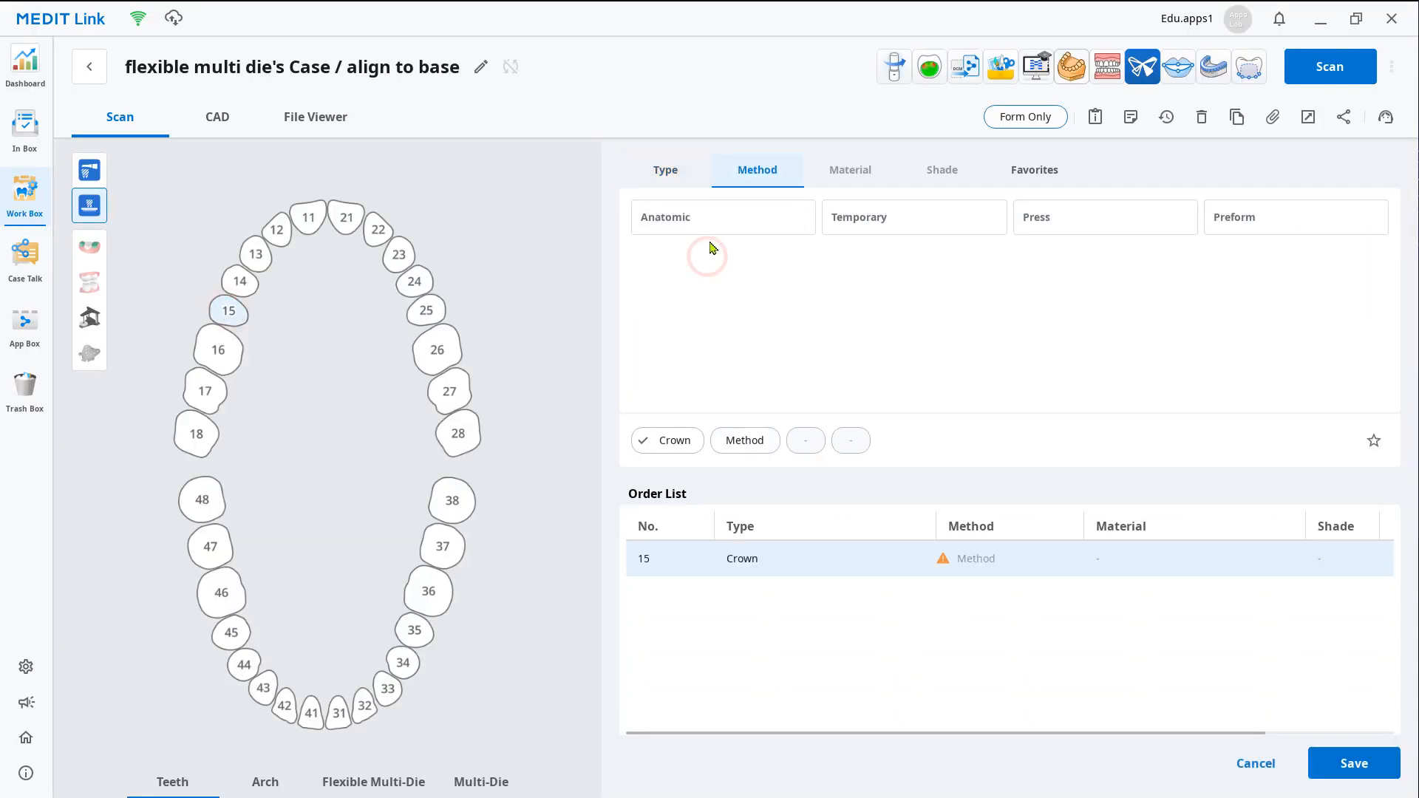
pyautogui.click(205, 391)
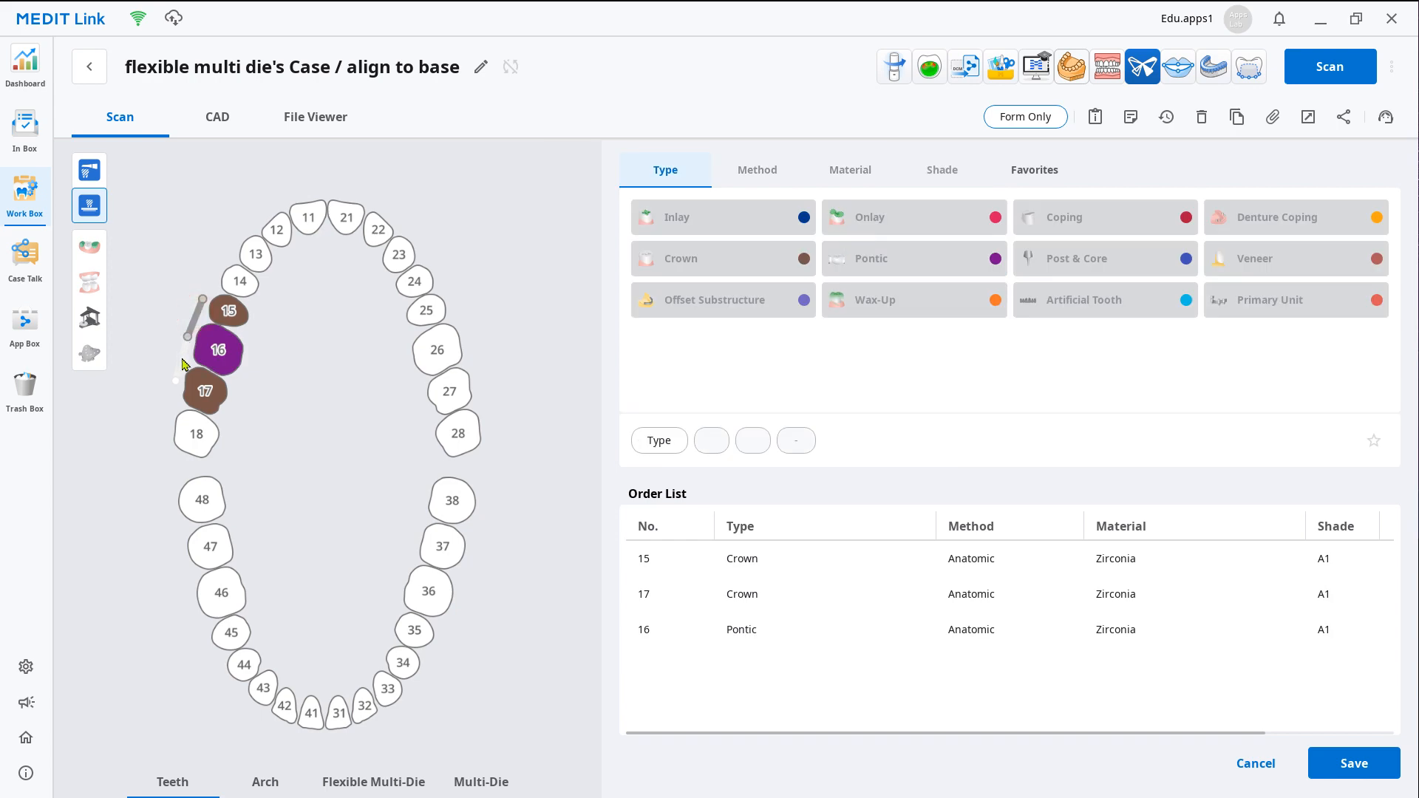
pyautogui.click(1333, 67)
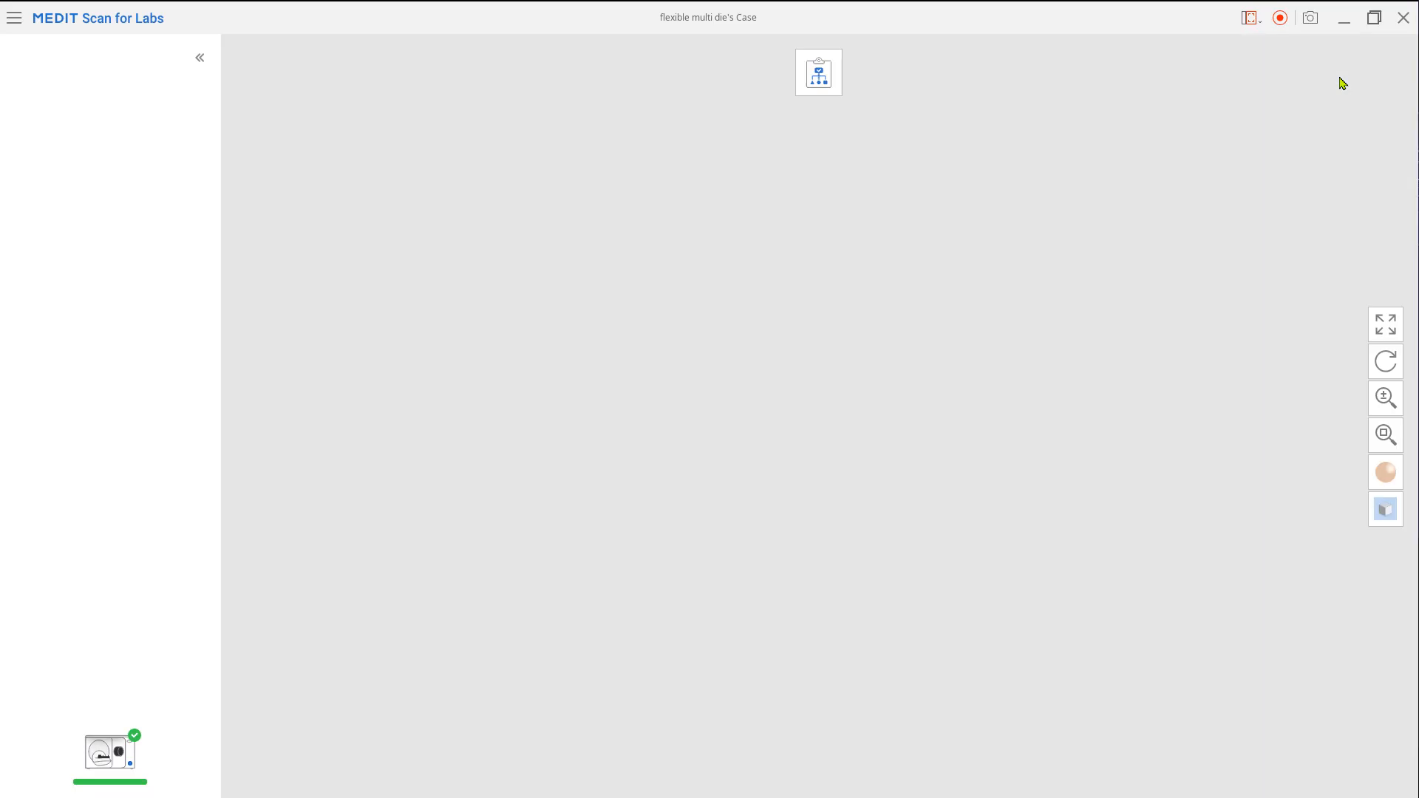
# - Choose the Flexible Multi-Die scan strategy with prep teeth aligned to the base
pyautogui.click(819, 72)
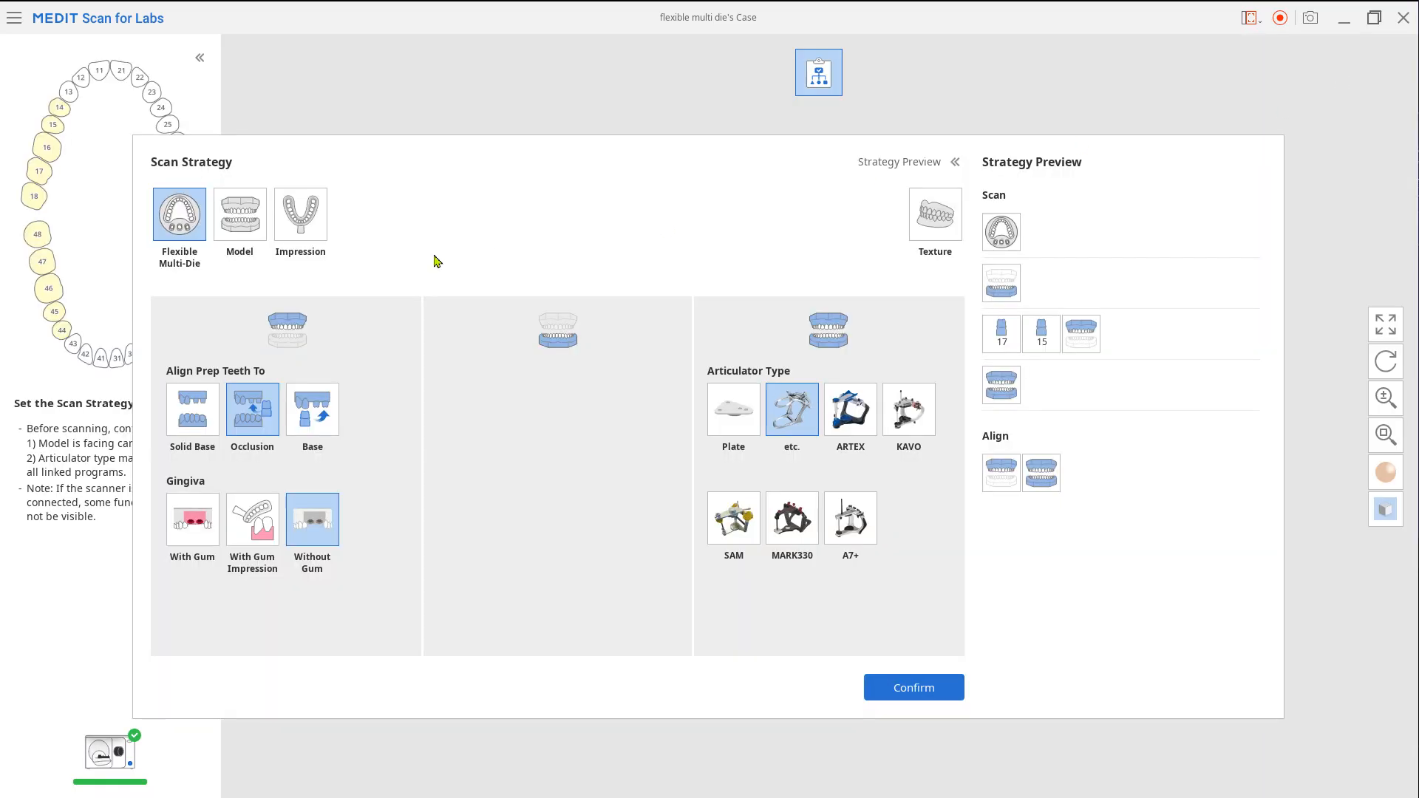
pyautogui.click(312, 409)
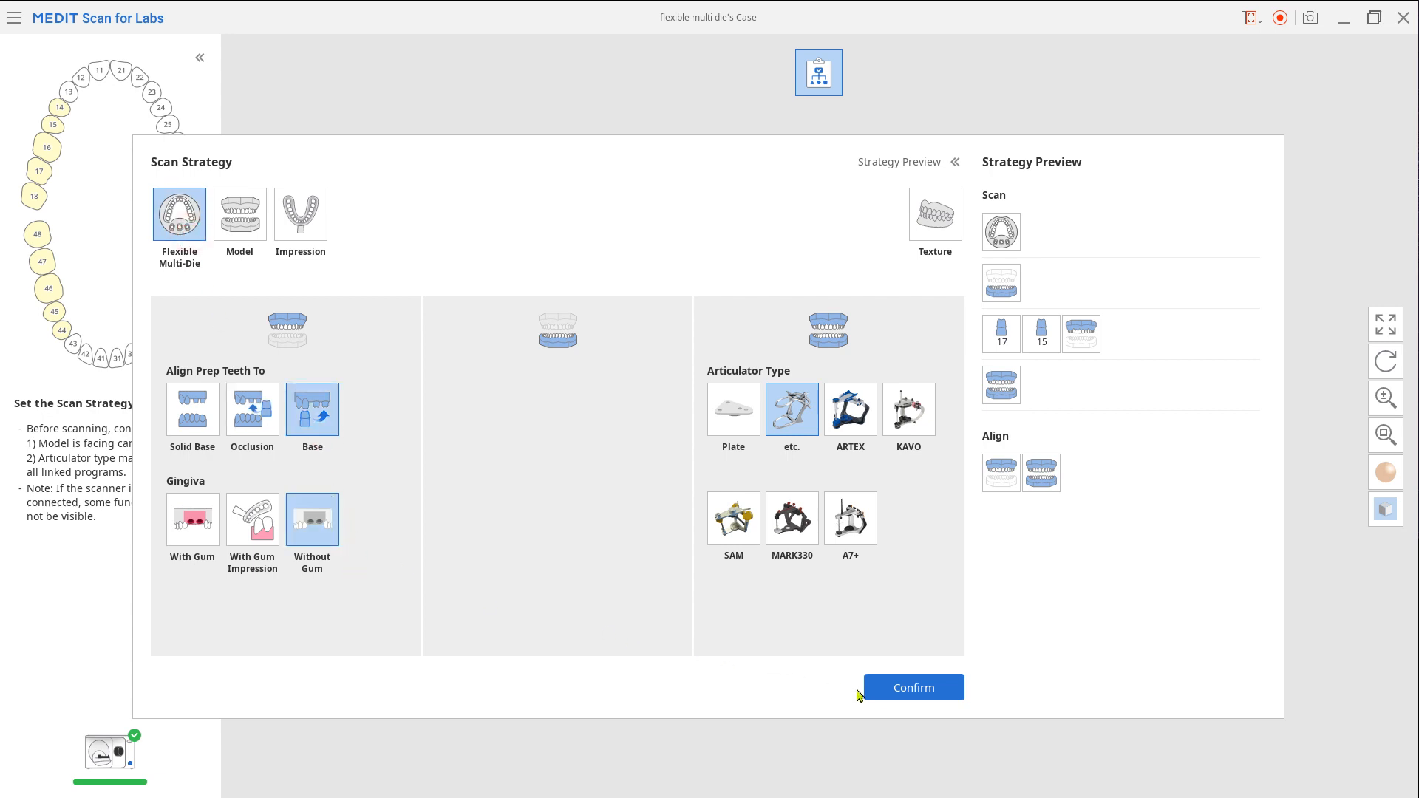
pyautogui.click(914, 688)
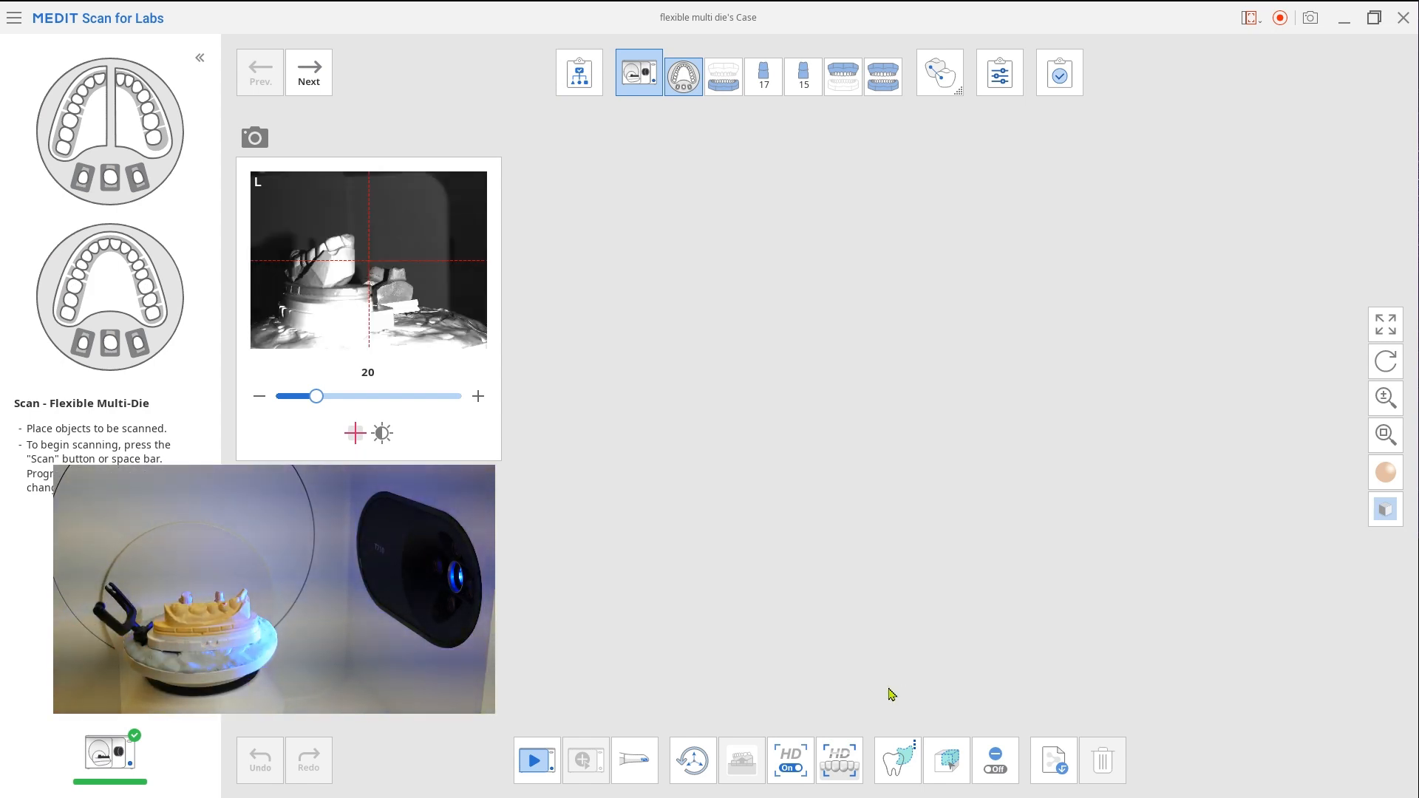
# - Scan the flexible multi-die tray until the Assign Data window appears
pyautogui.click(536, 760)
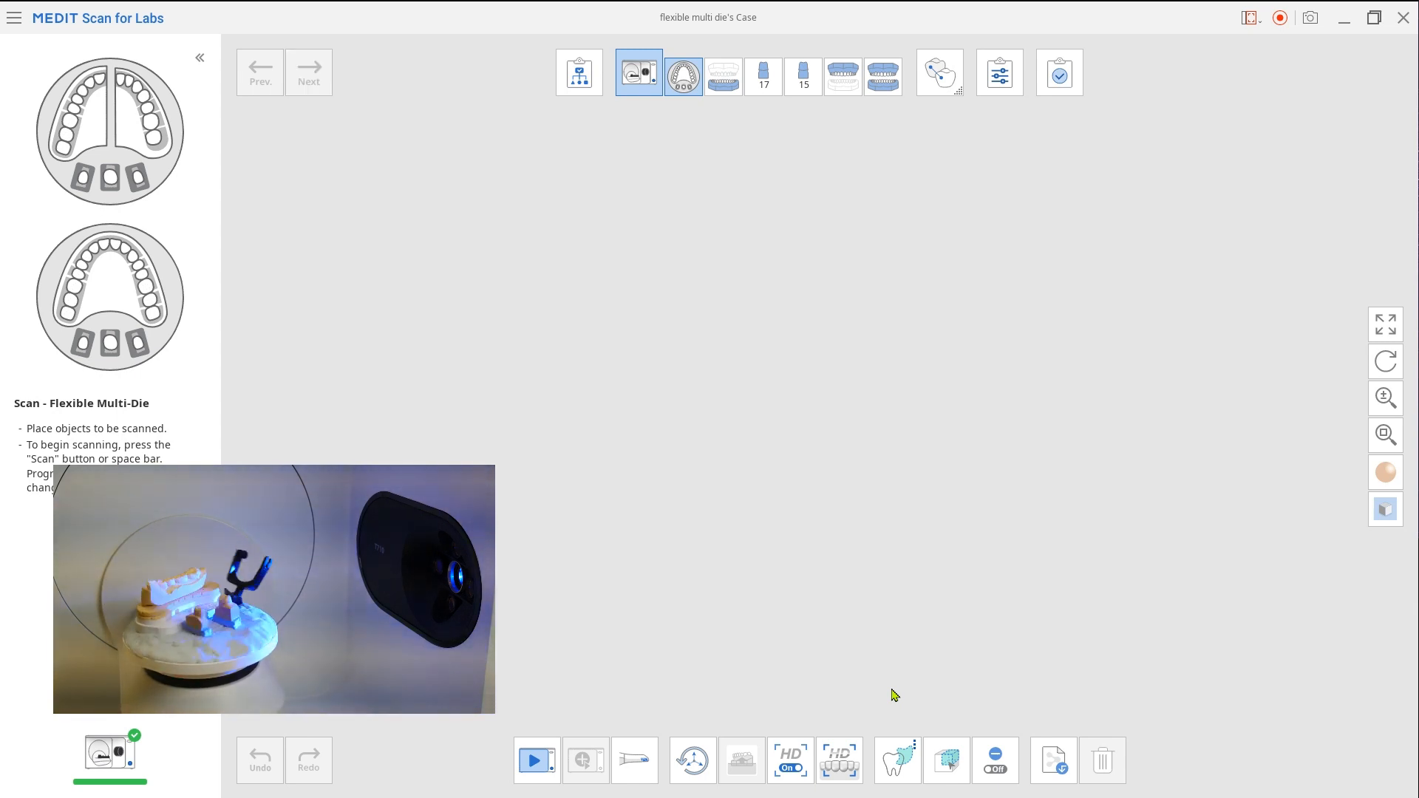
pyautogui.click(536, 761)
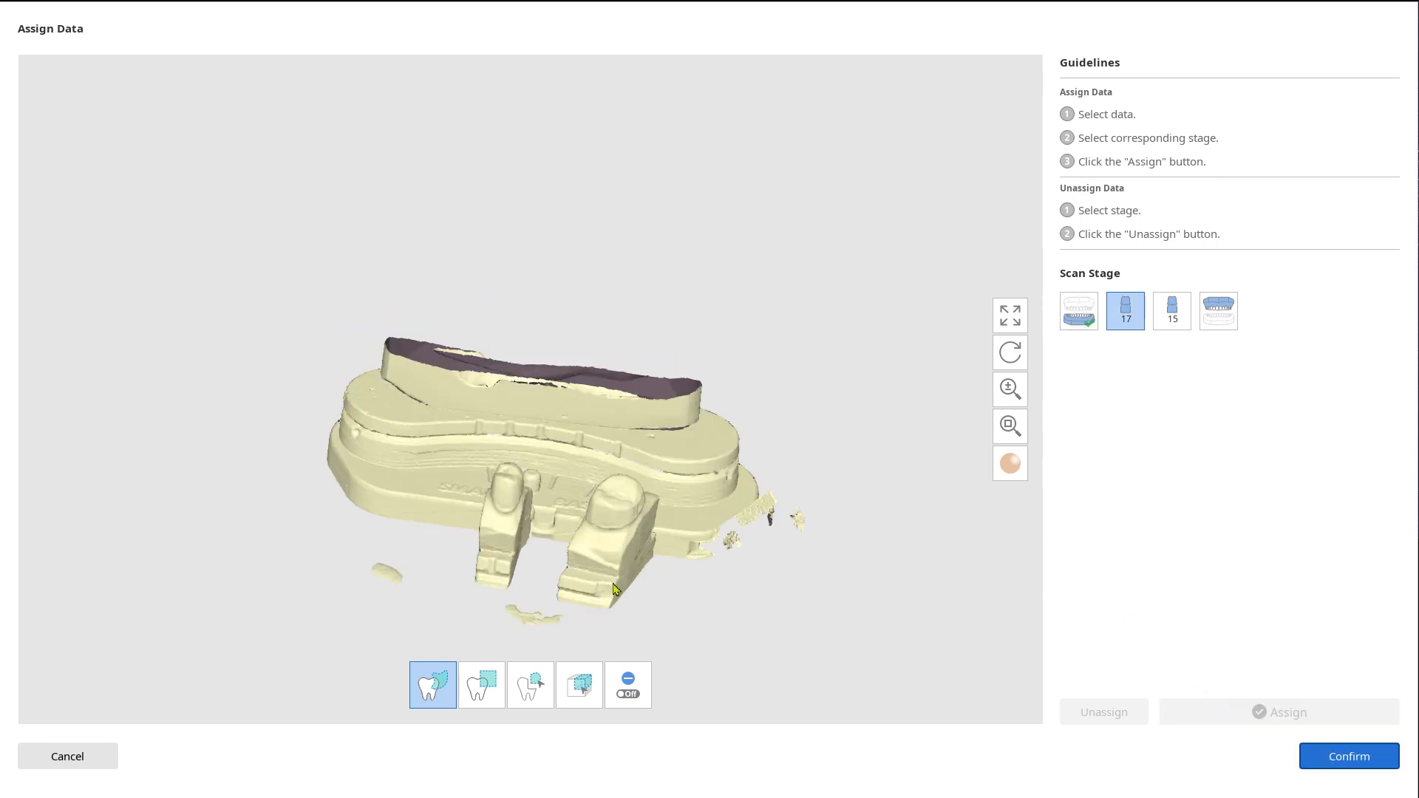
# - Assign the scanned die data to tooth stages 17 and 15 and confirm
pyautogui.moveTo(616, 589); pyautogui.dragTo(500, 527)
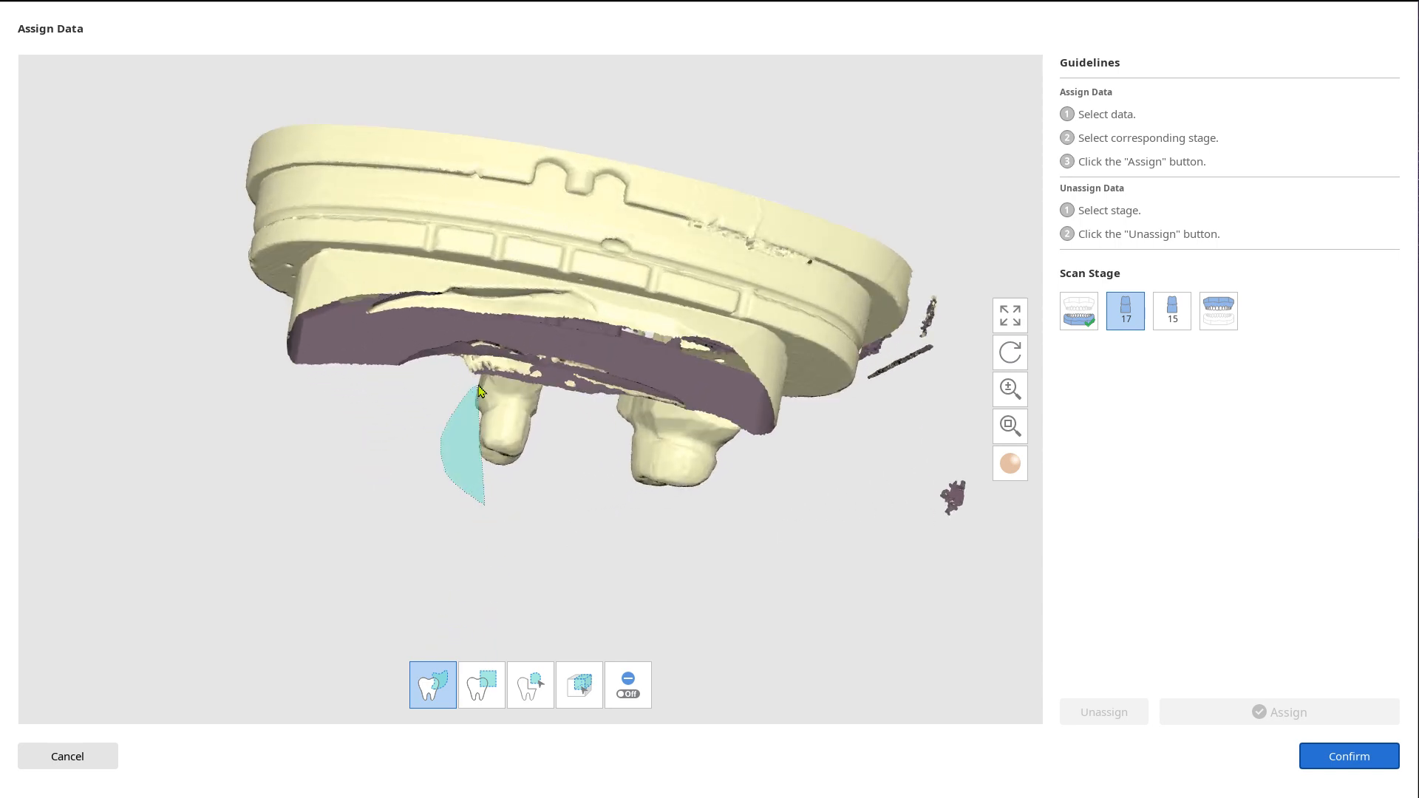
pyautogui.click(1173, 310)
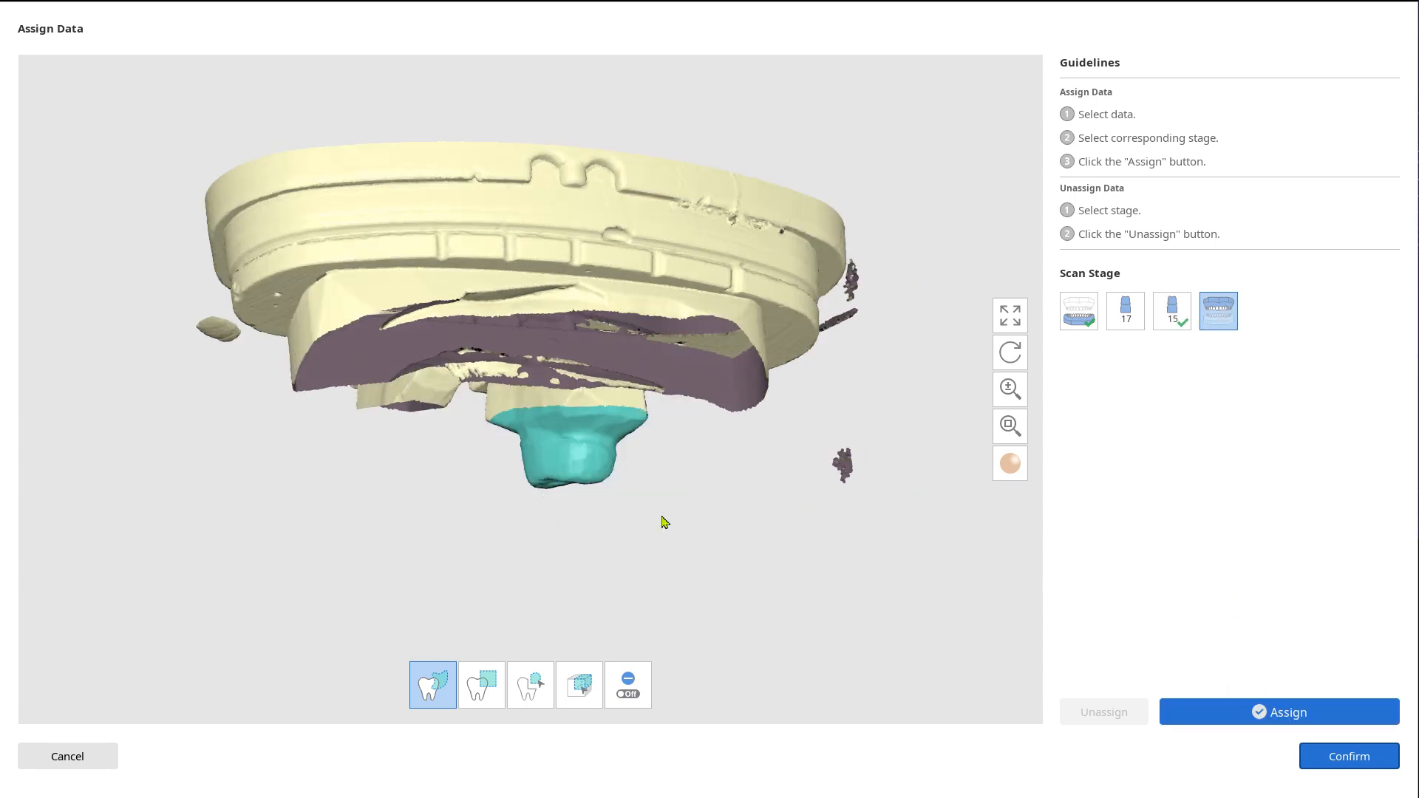
pyautogui.click(1280, 712)
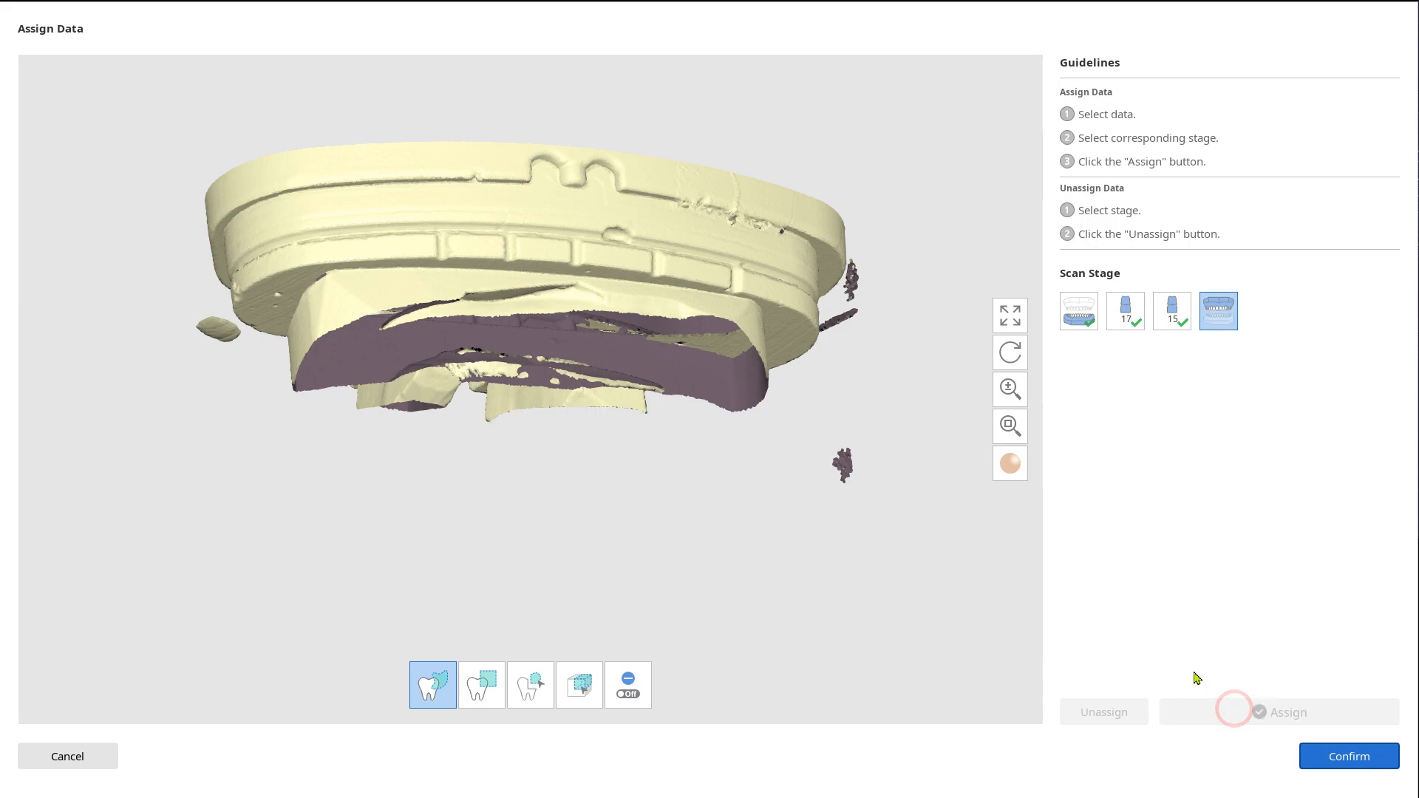
pyautogui.click(1350, 756)
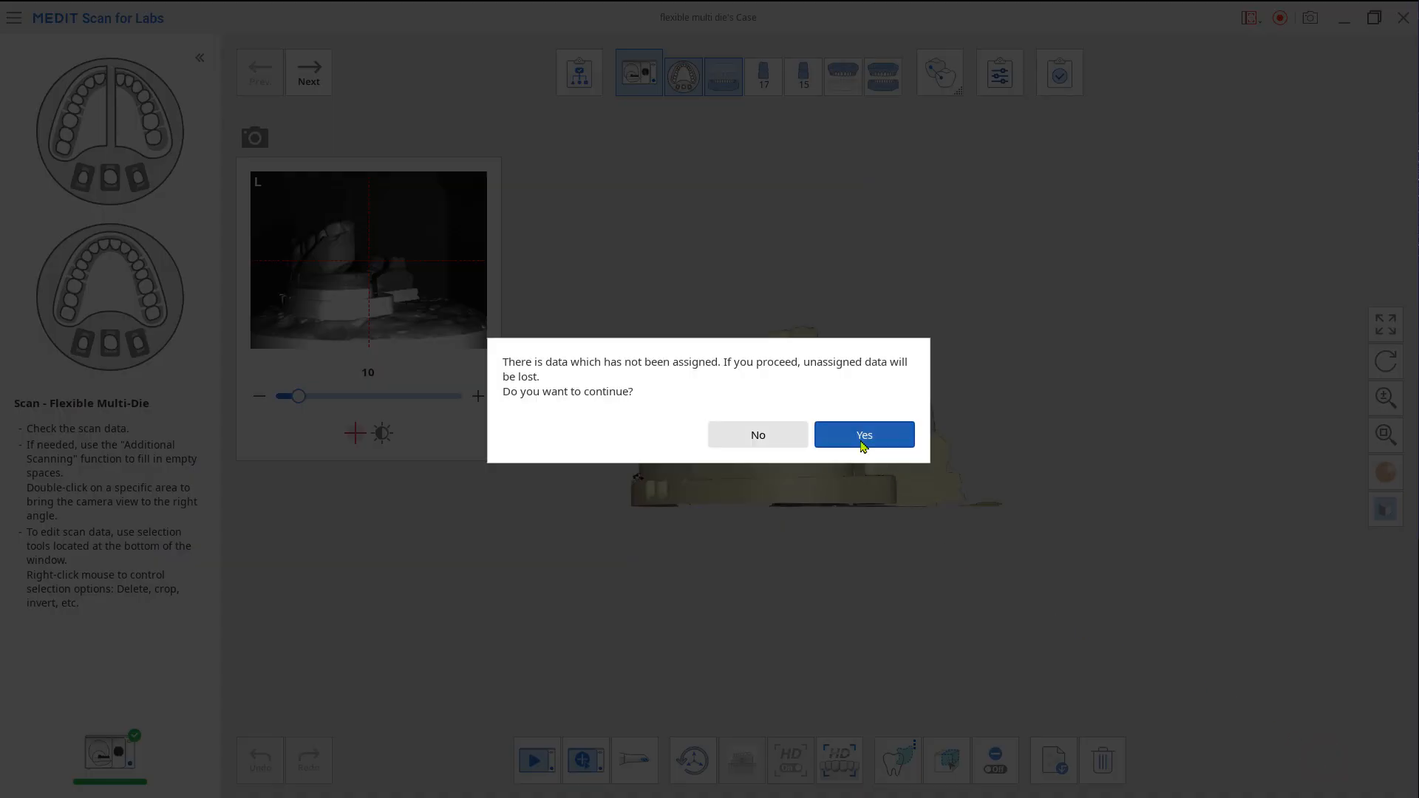
# - Accept the warning and discard the unassigned scan data
pyautogui.click(864, 435)
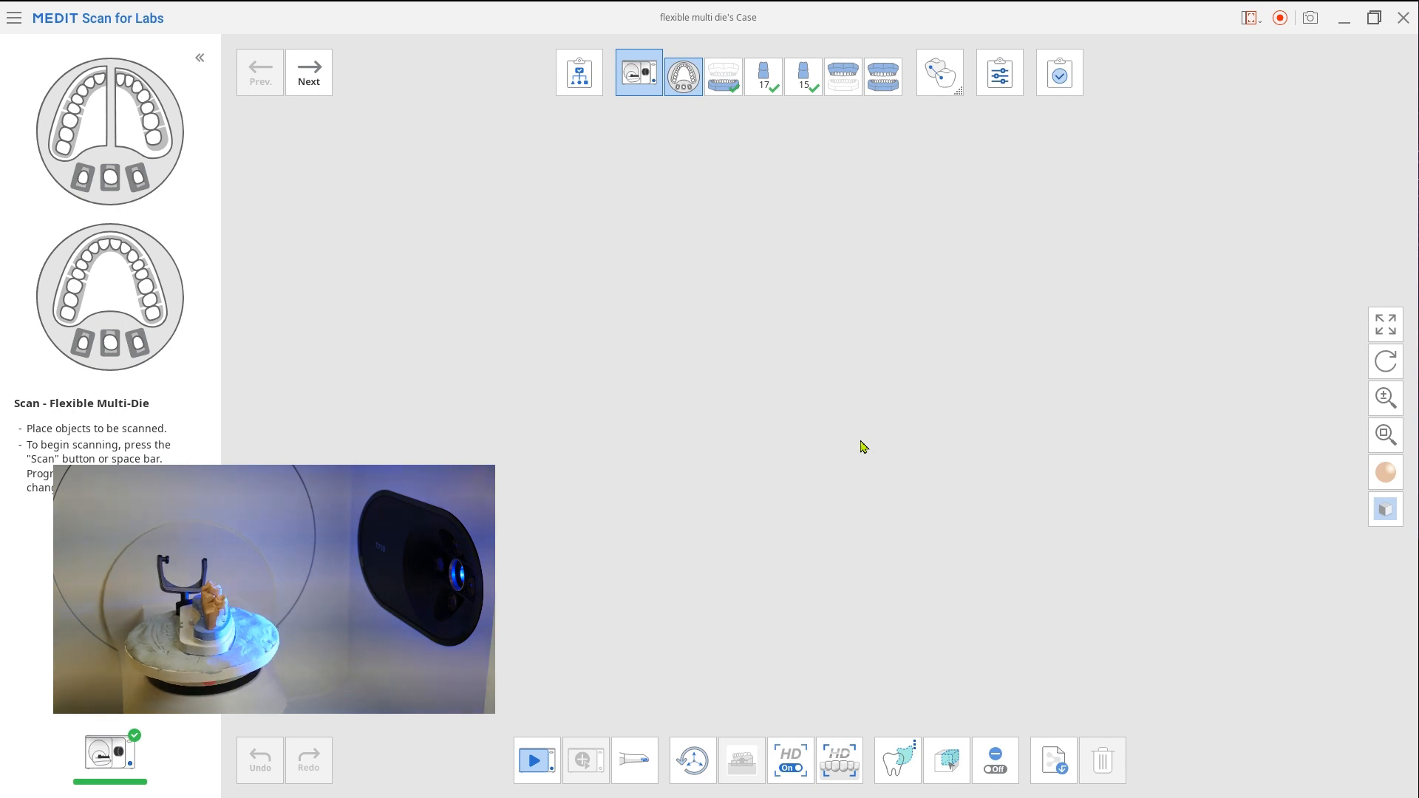
# - Scan the base models and advance to the Occlusion stage
pyautogui.click(537, 761)
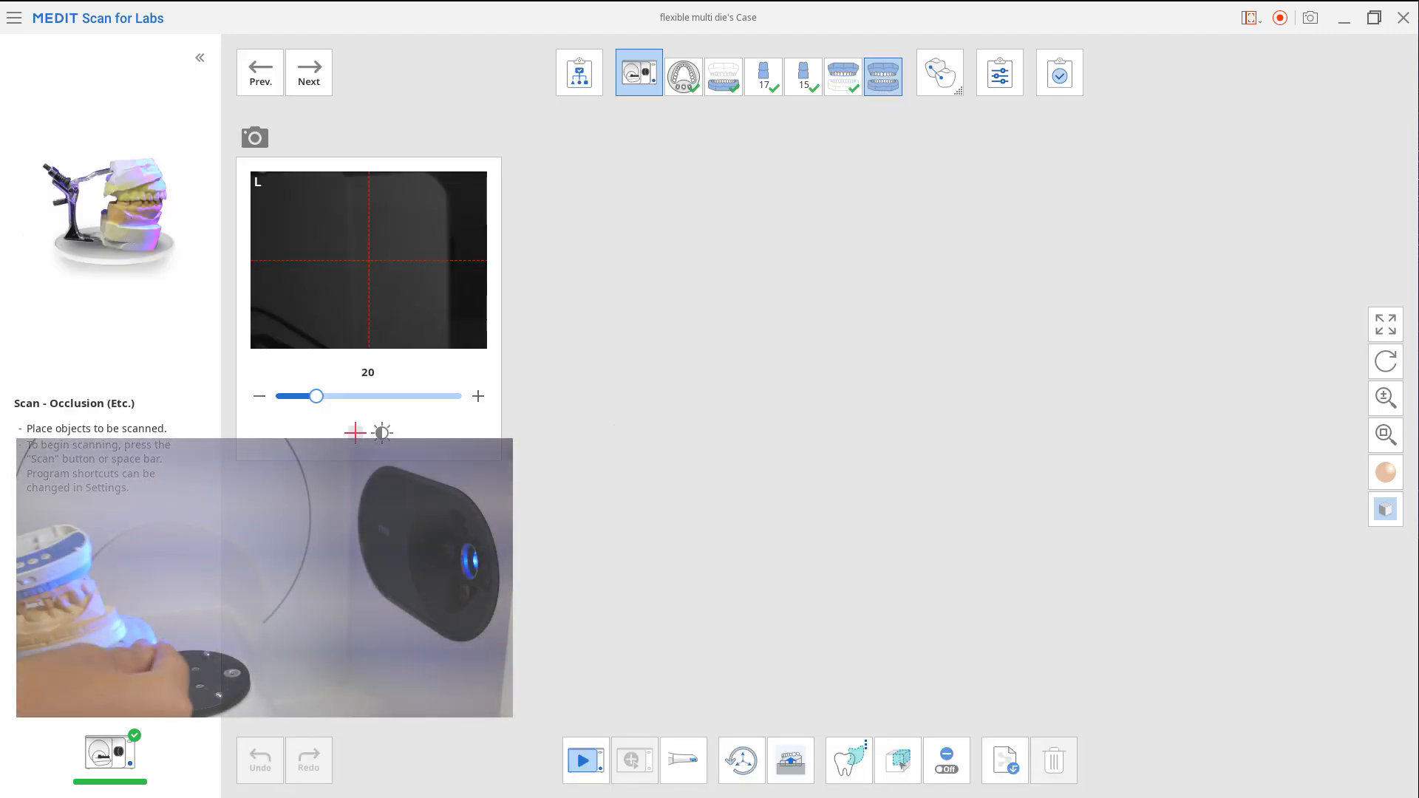
# - Scan the articulated models in occlusion and begin Align - Maxillary Base
pyautogui.click(584, 761)
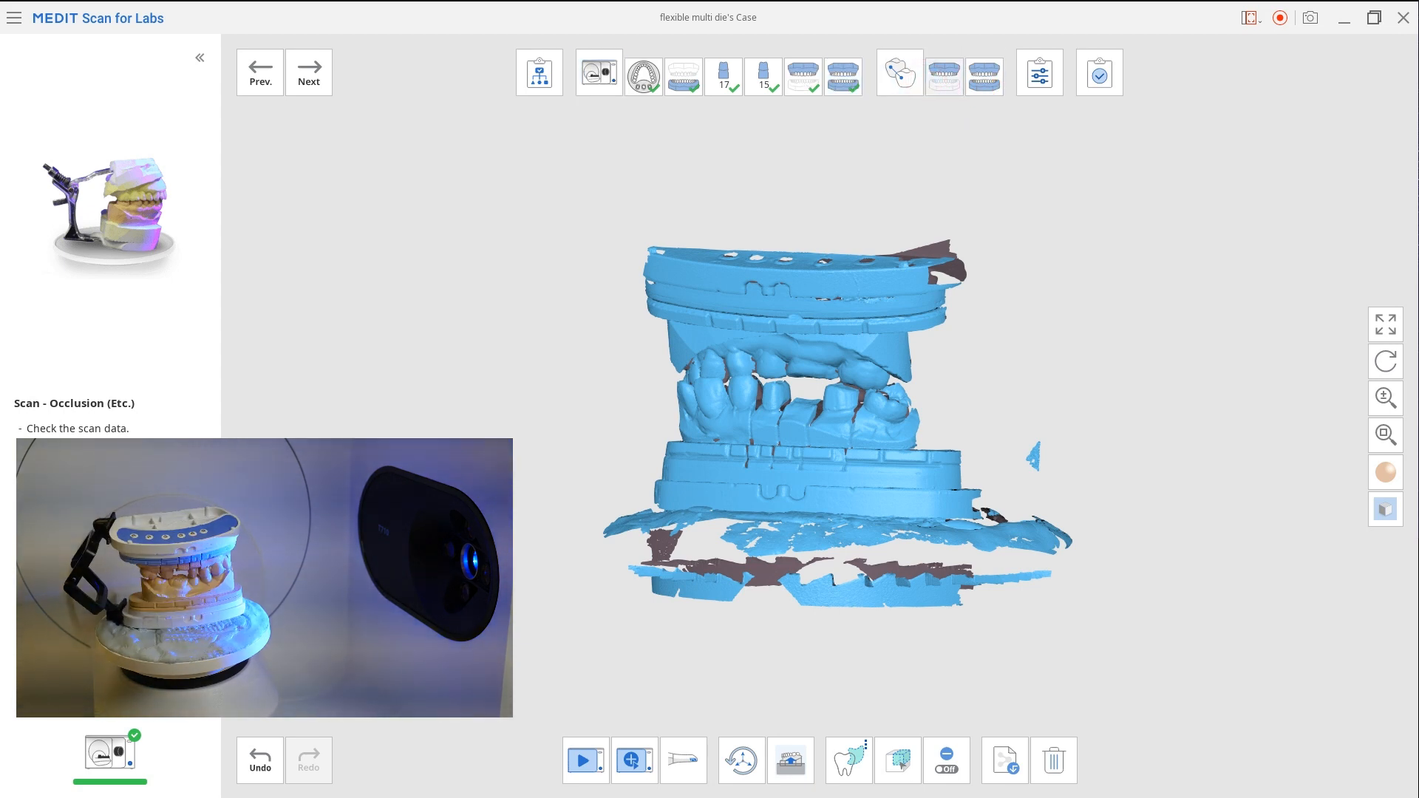
pyautogui.click(900, 72)
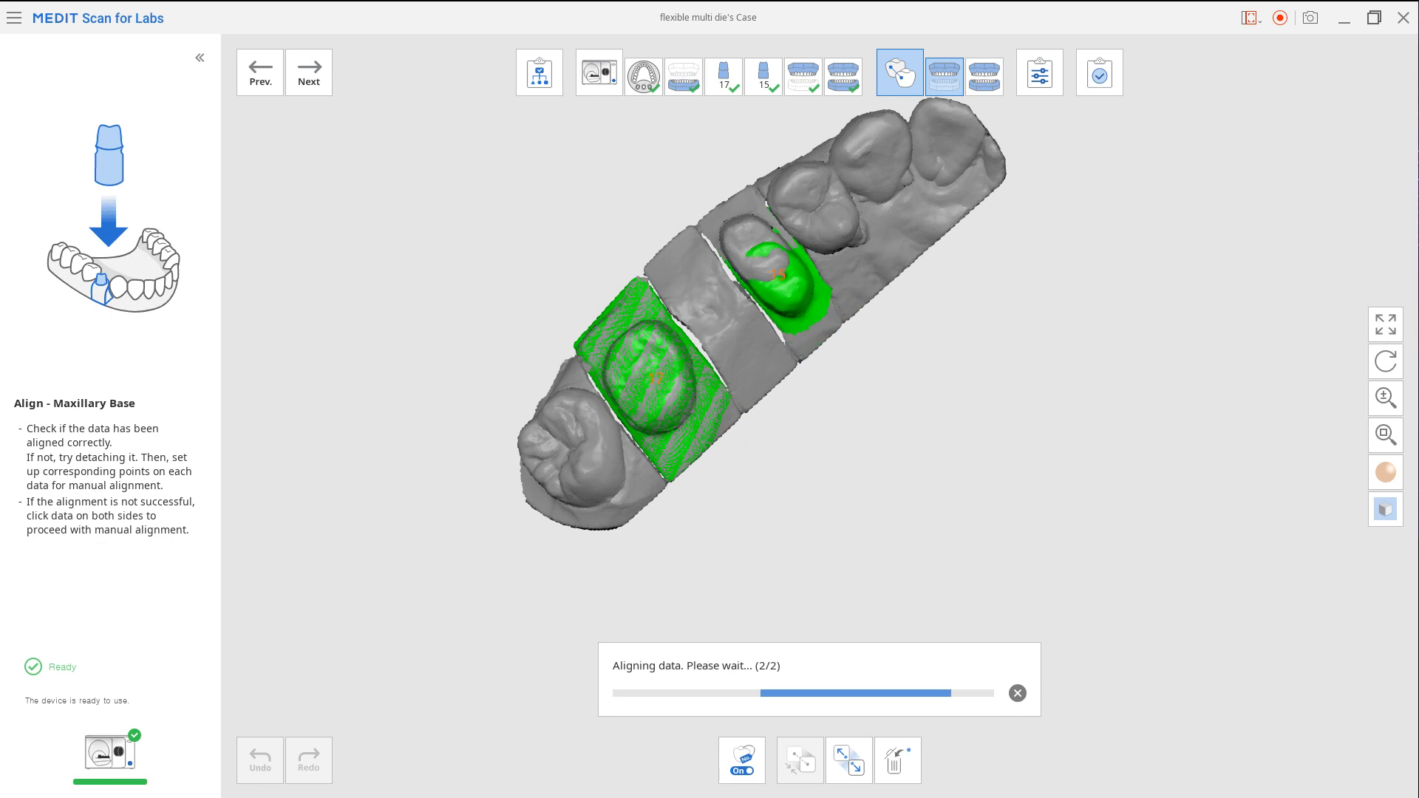
# - Run Align - Occlusion auto-alignment, then show the All Scan Data stage
pyautogui.click(985, 73)
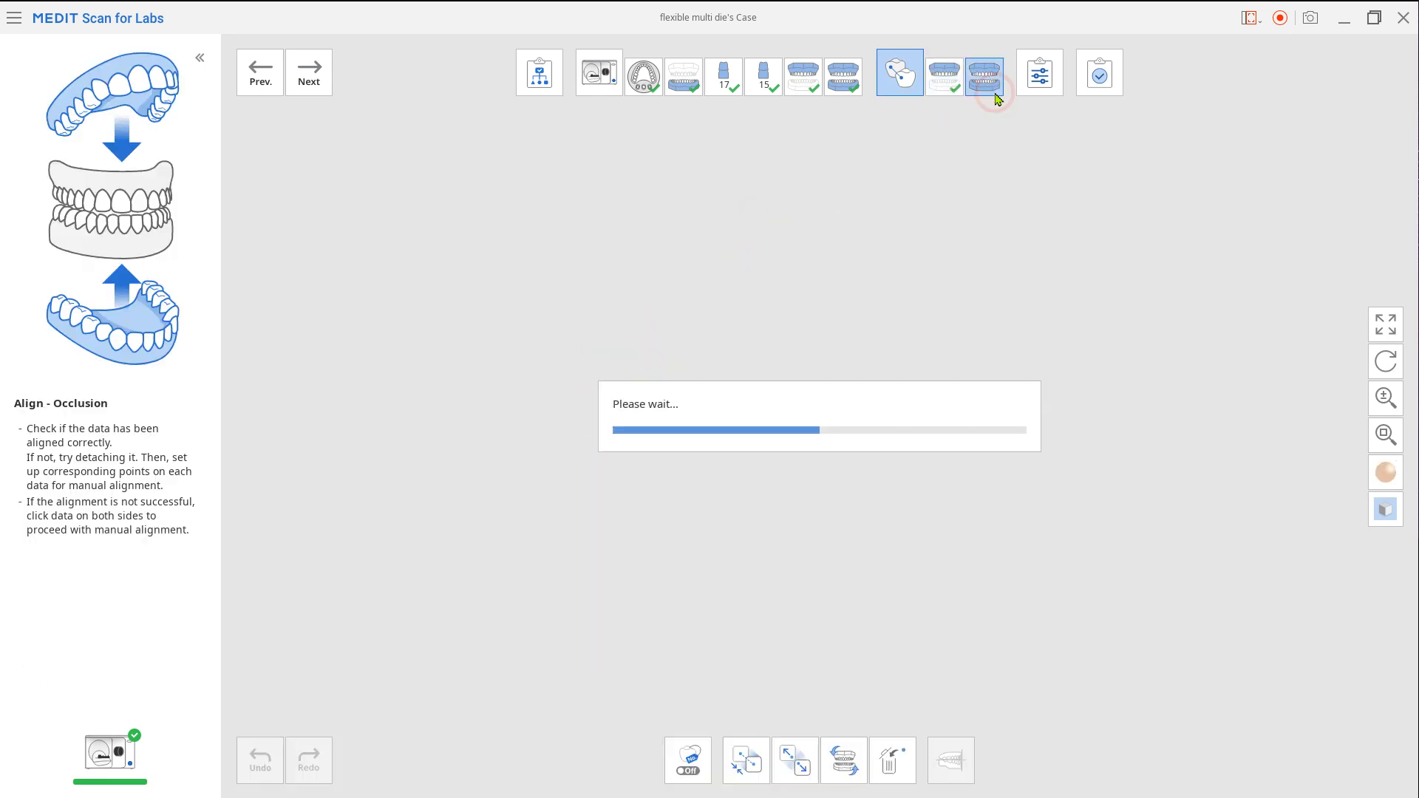
pyautogui.click(986, 74)
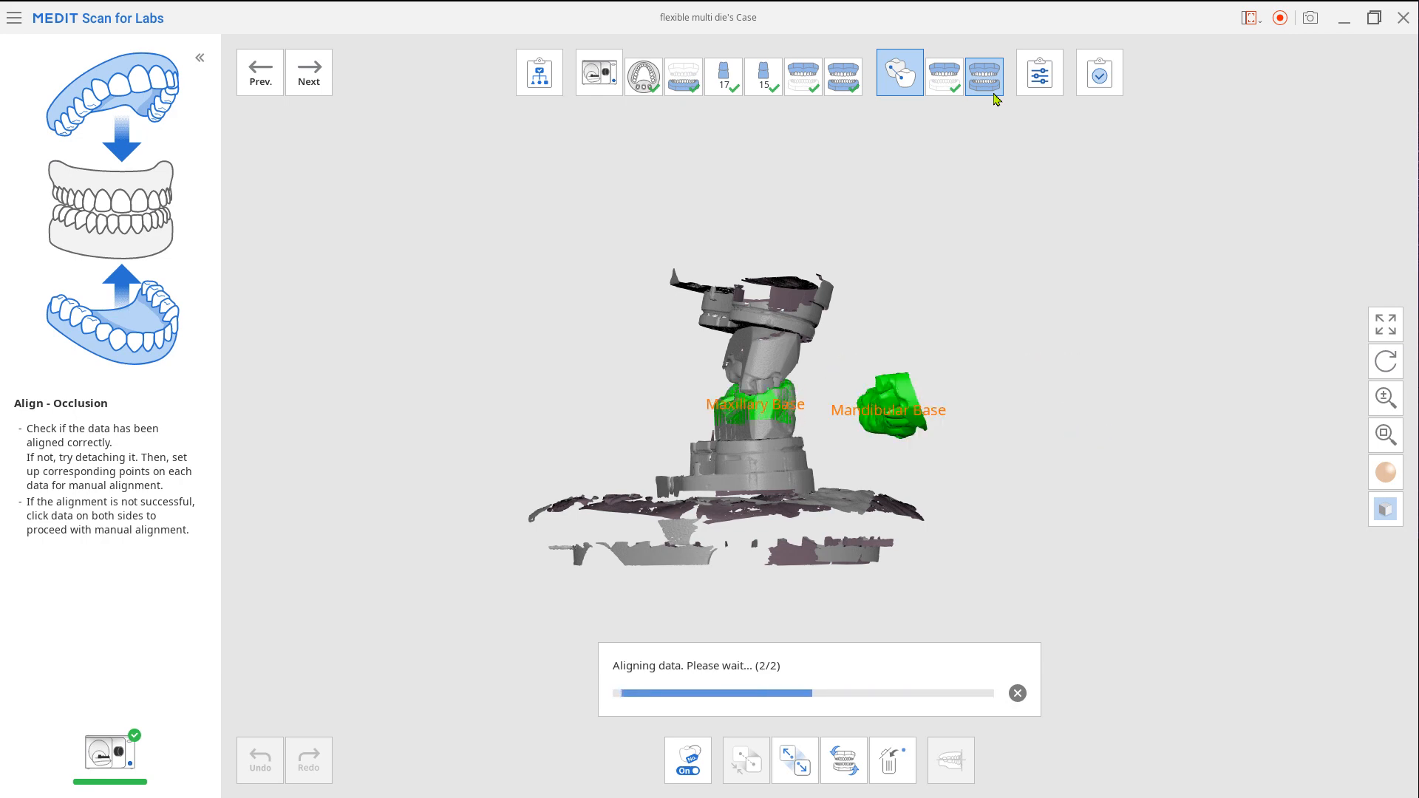
pyautogui.click(1040, 72)
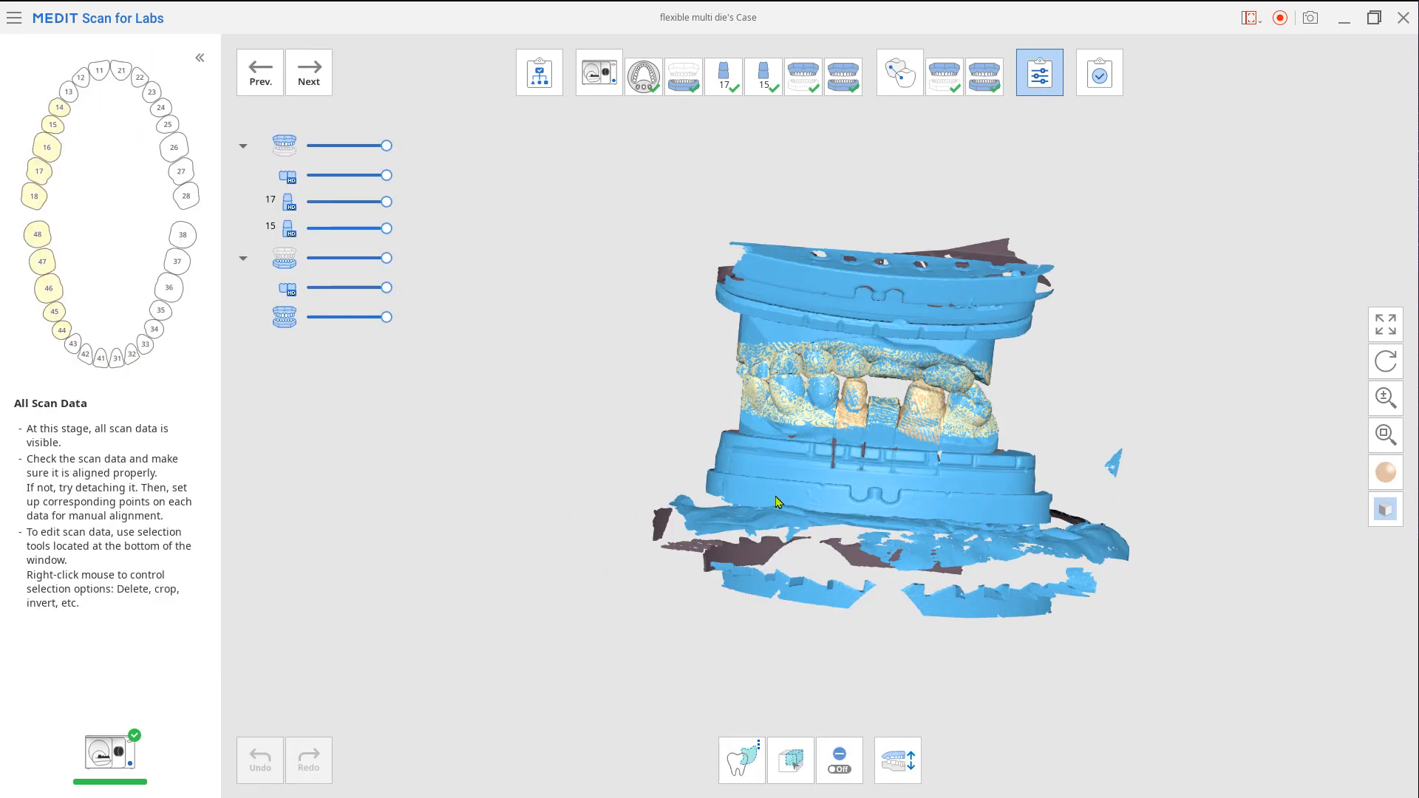
# - Invert the arch selection to target and trim the surrounding excess scan data
pyautogui.rightClick(777, 504)
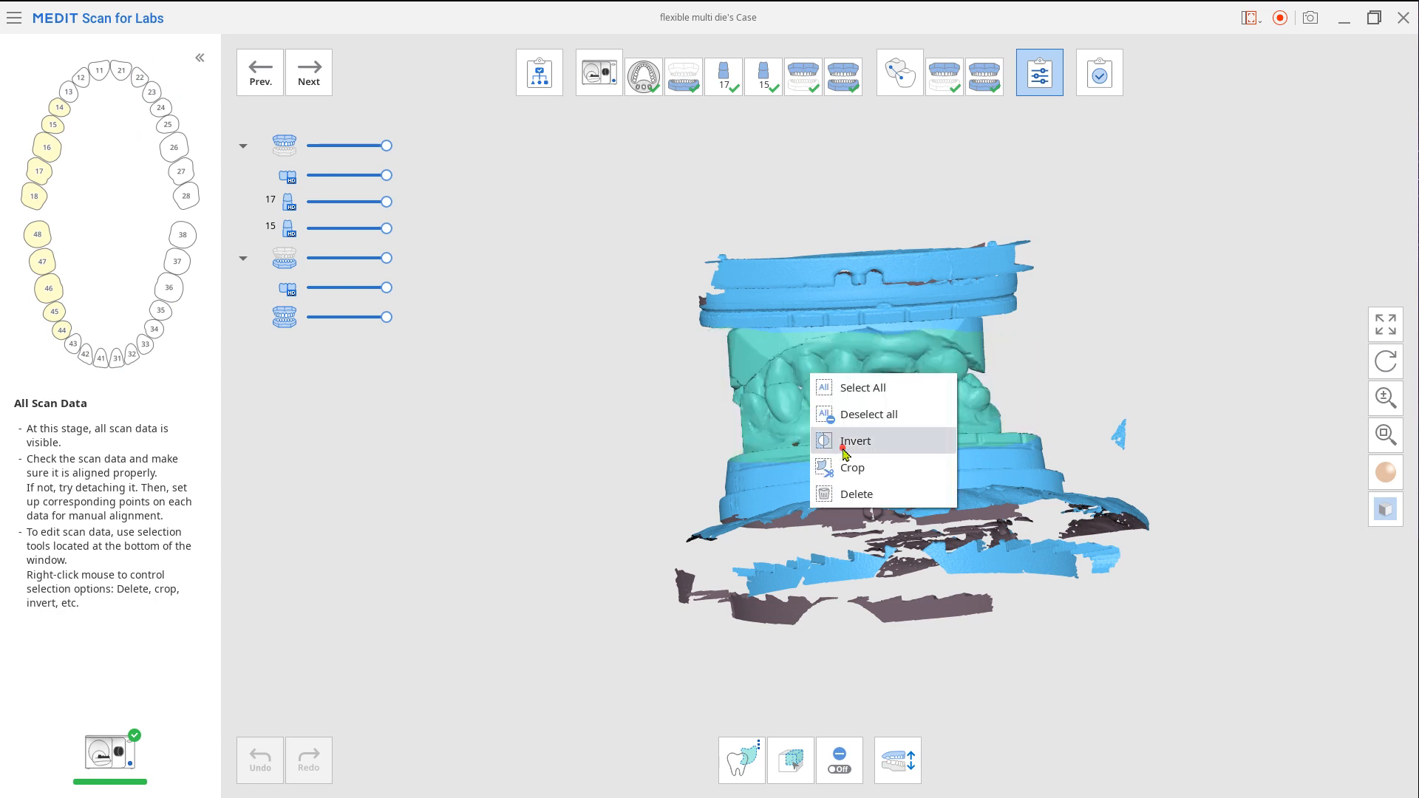
pyautogui.click(855, 440)
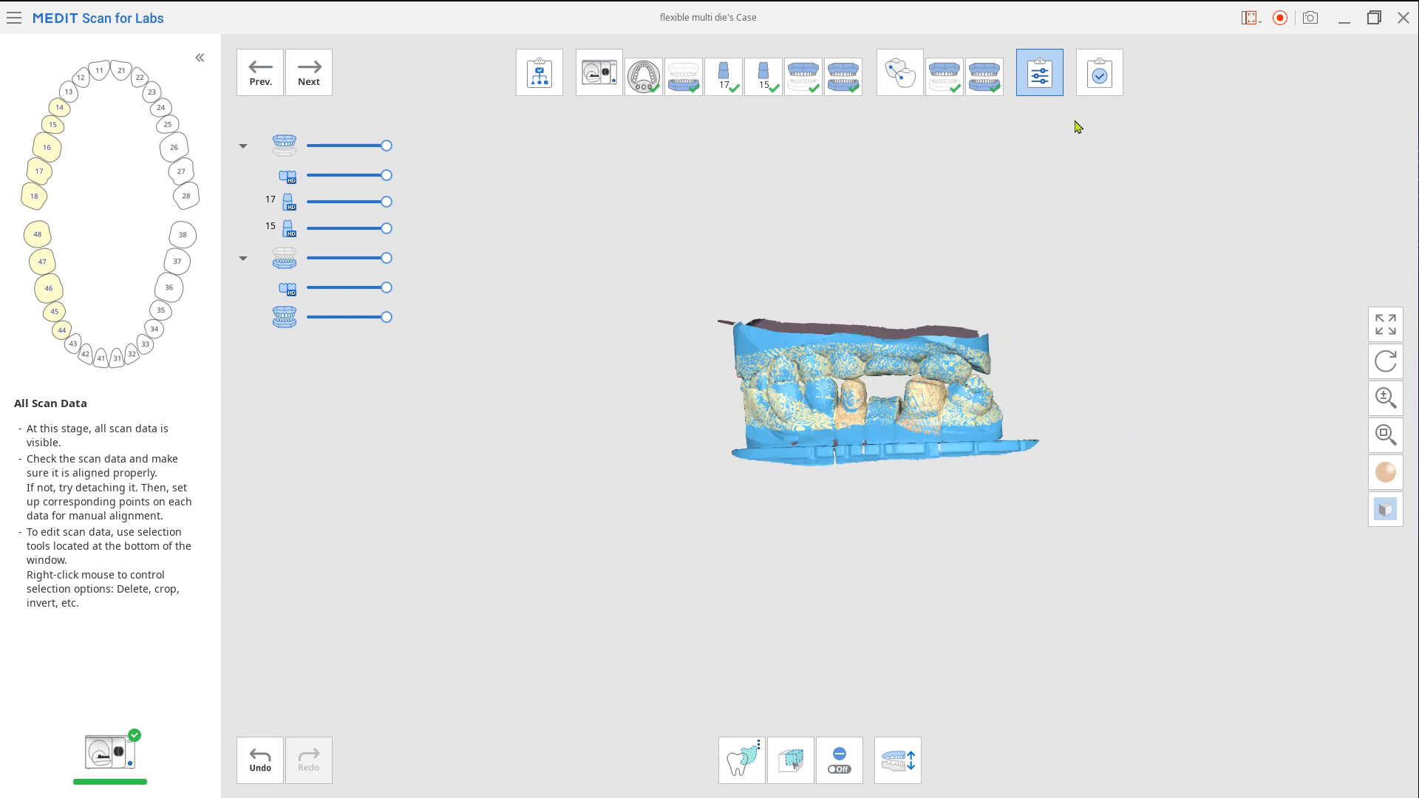